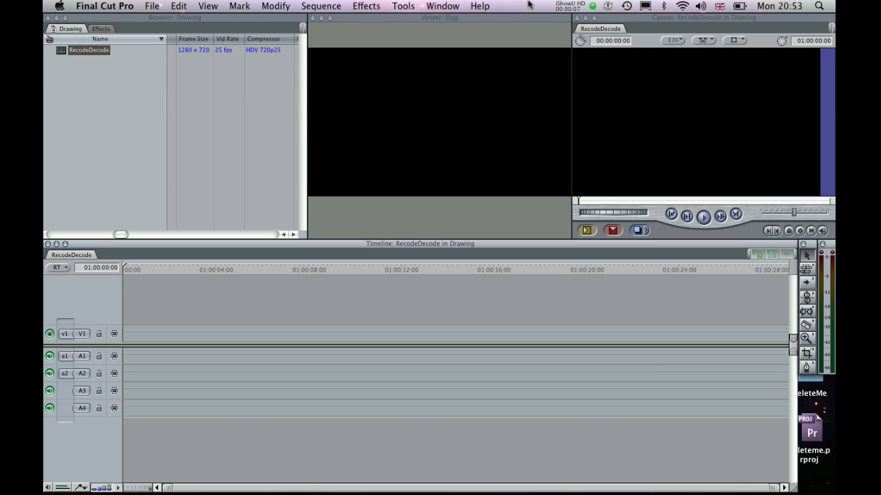
pyautogui.moveTo(228, 25)
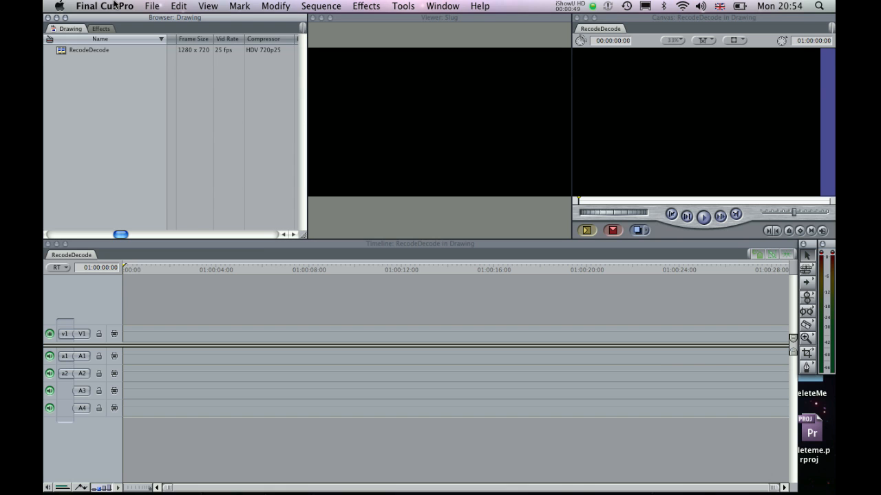
# Set Still/Freeze Duration to 00:00:00:01 in the Editing preferences.
pyautogui.click(104, 5)
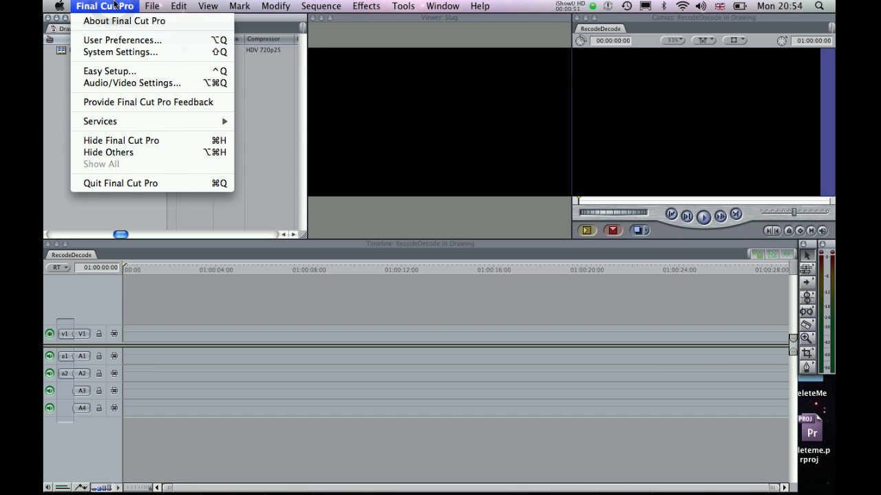
pyautogui.moveTo(123, 40)
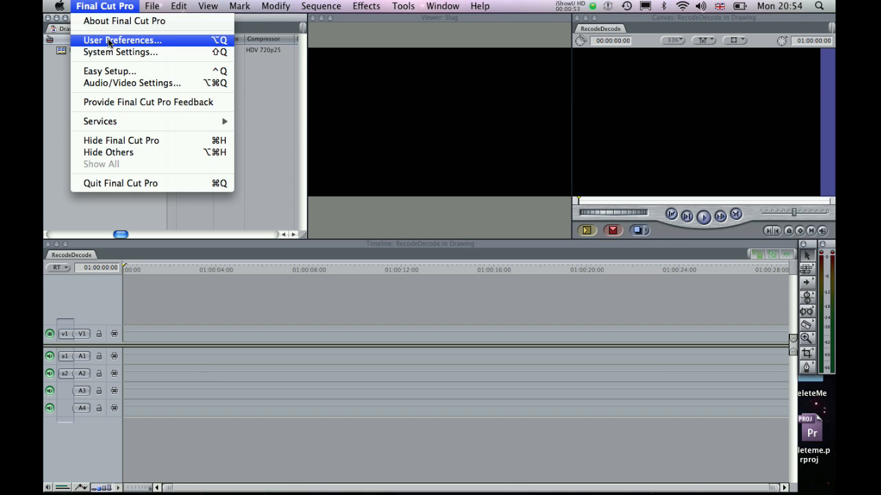
pyautogui.click(122, 40)
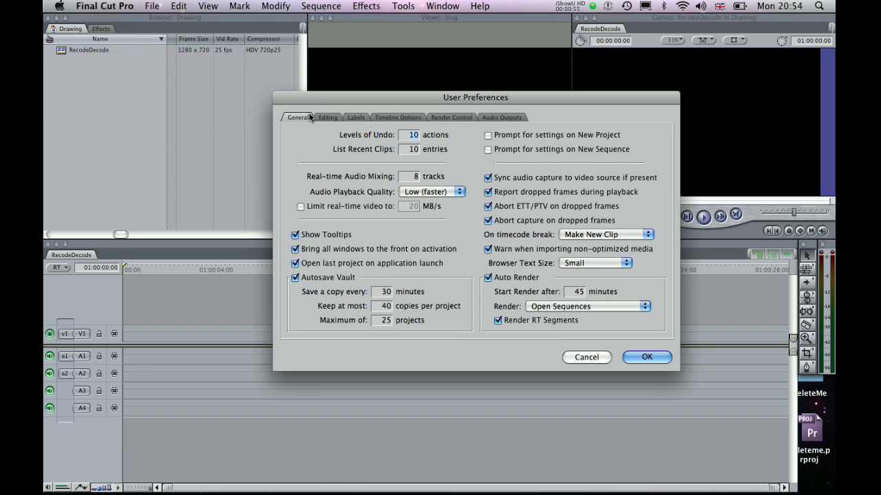
pyautogui.click(328, 117)
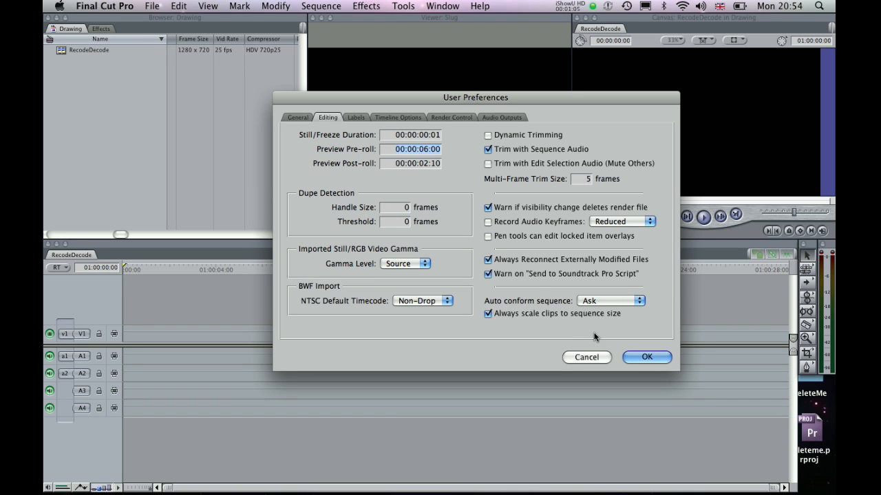
pyautogui.moveTo(618, 359)
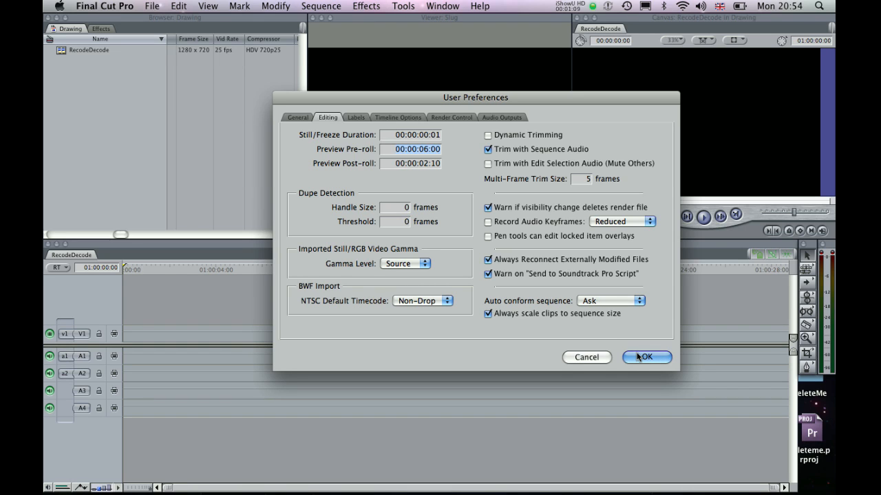
pyautogui.click(645, 357)
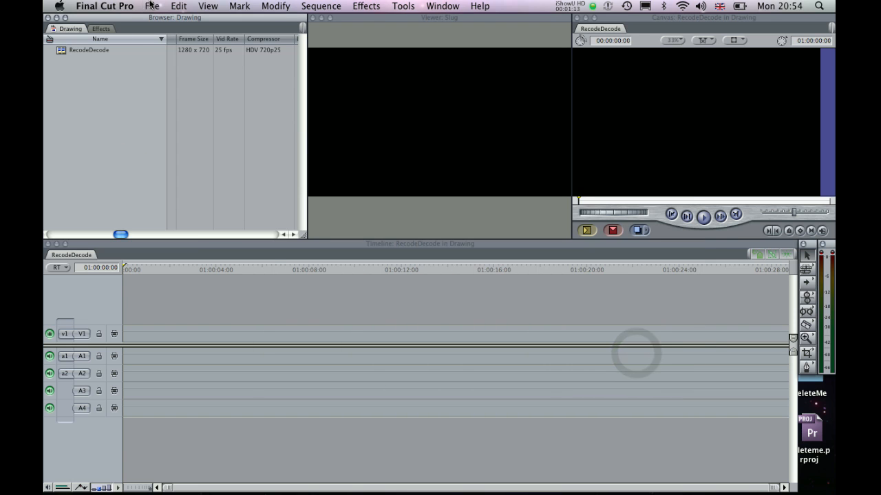
pyautogui.click(152, 5)
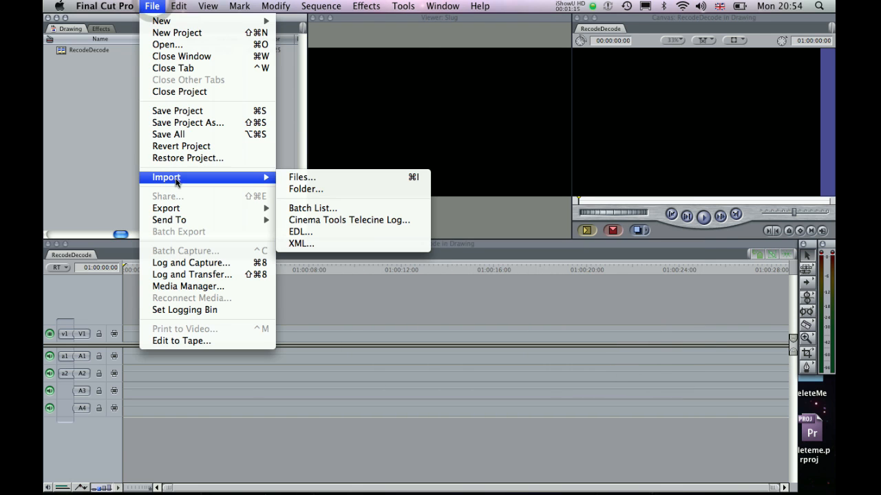
pyautogui.moveTo(306, 188)
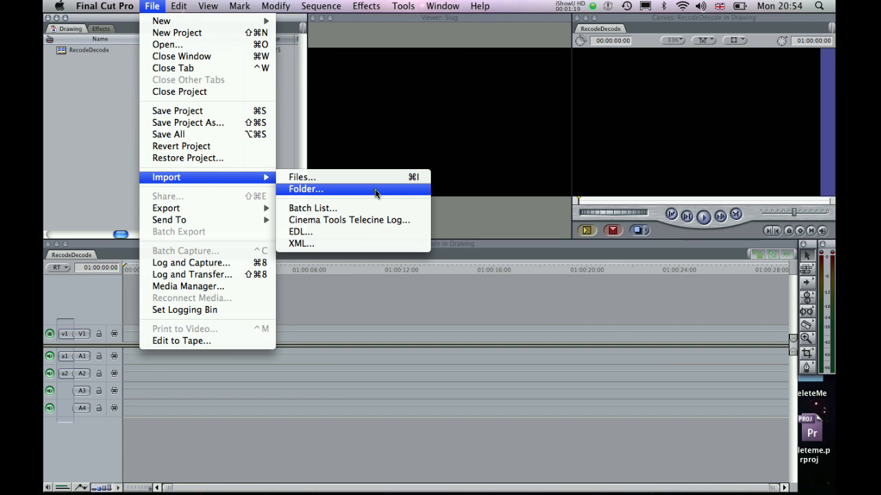
pyautogui.click(306, 189)
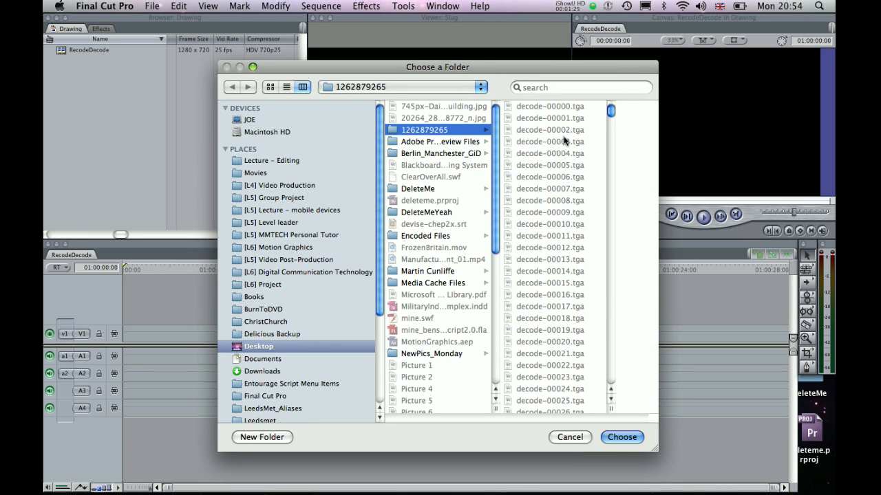
pyautogui.click(621, 437)
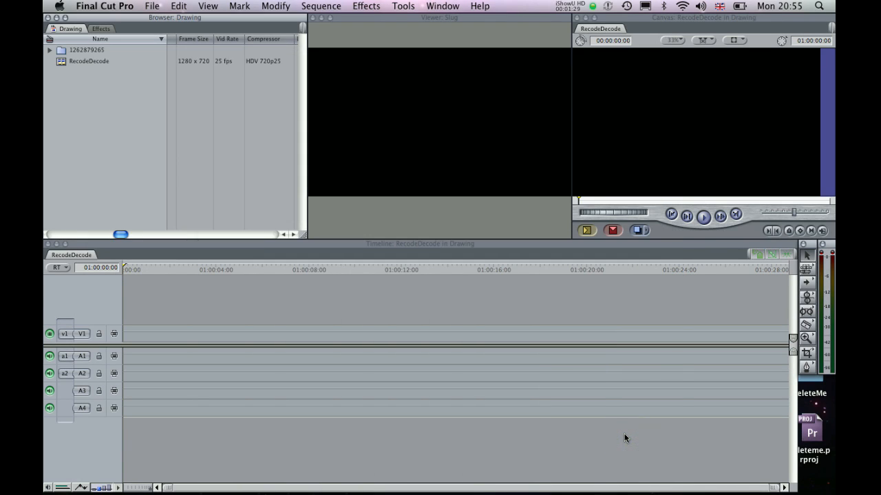
pyautogui.moveTo(99, 100)
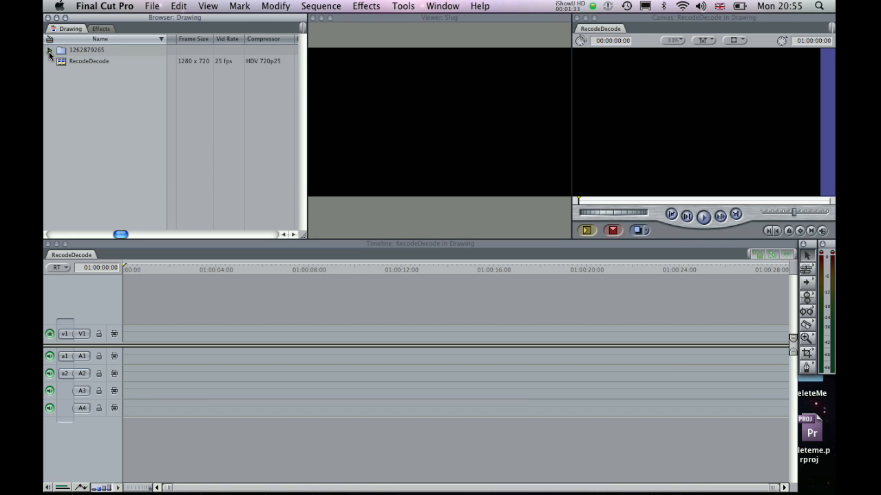
pyautogui.click(49, 50)
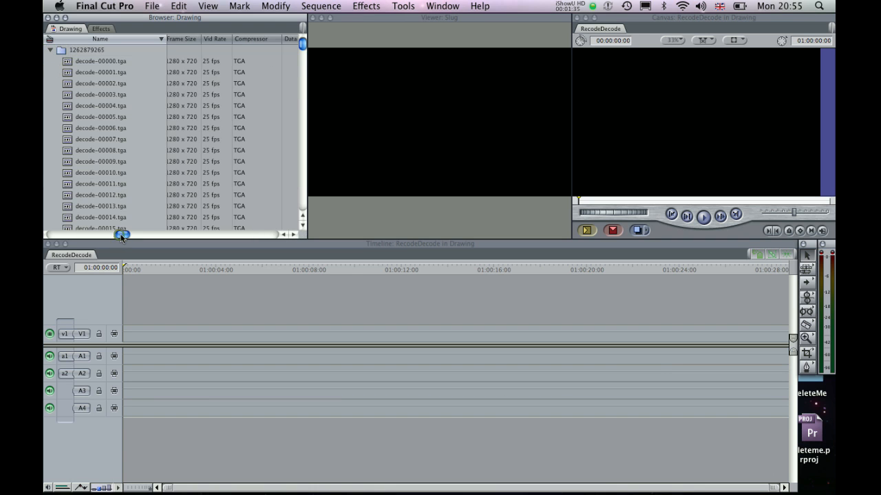
pyautogui.moveTo(122, 234); pyautogui.dragTo(119, 235)
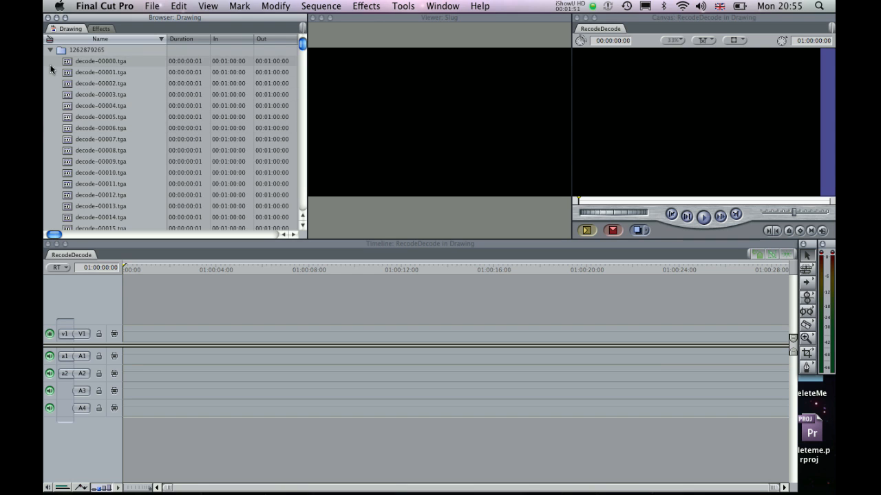
# Switch the RecodeDecode sequence compressor to Apple ProRes 422 in Sequence Settings.
pyautogui.click(50, 50)
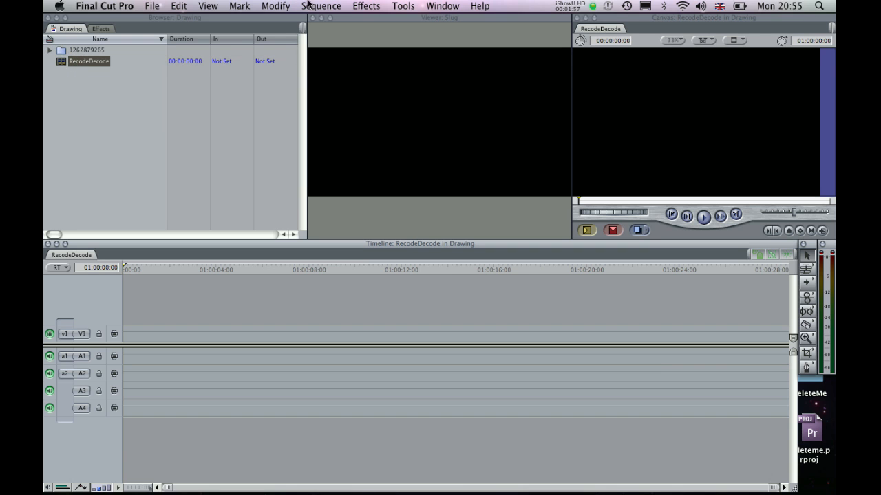
pyautogui.click(320, 6)
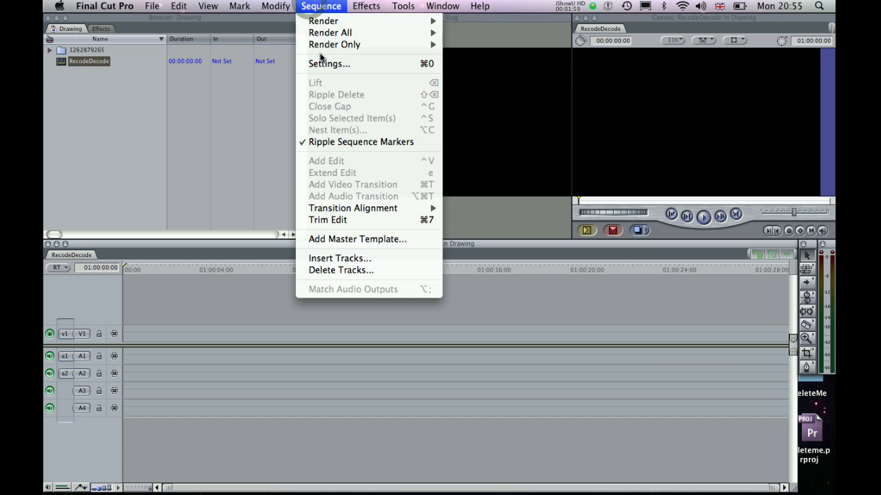
pyautogui.click(329, 64)
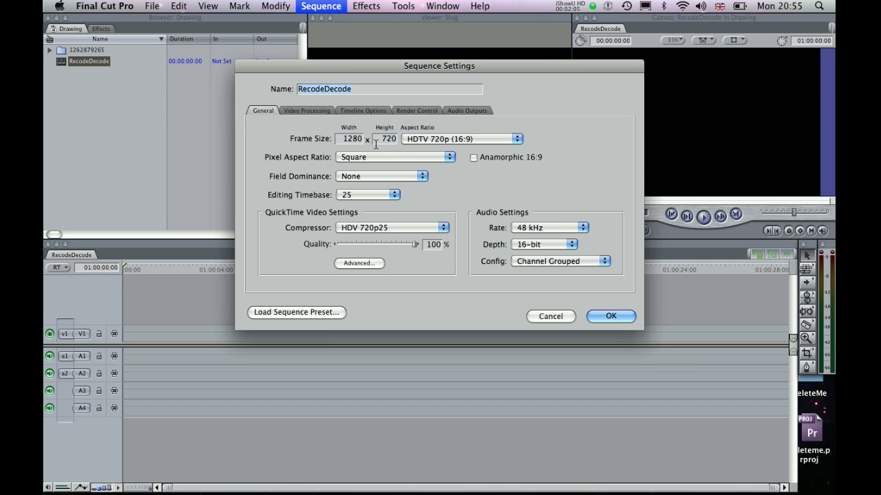
pyautogui.moveTo(396, 157)
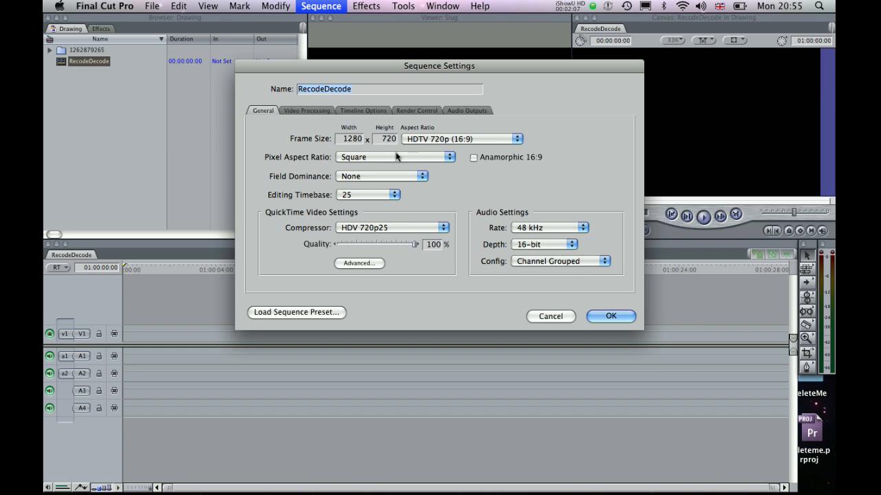
pyautogui.moveTo(371, 197)
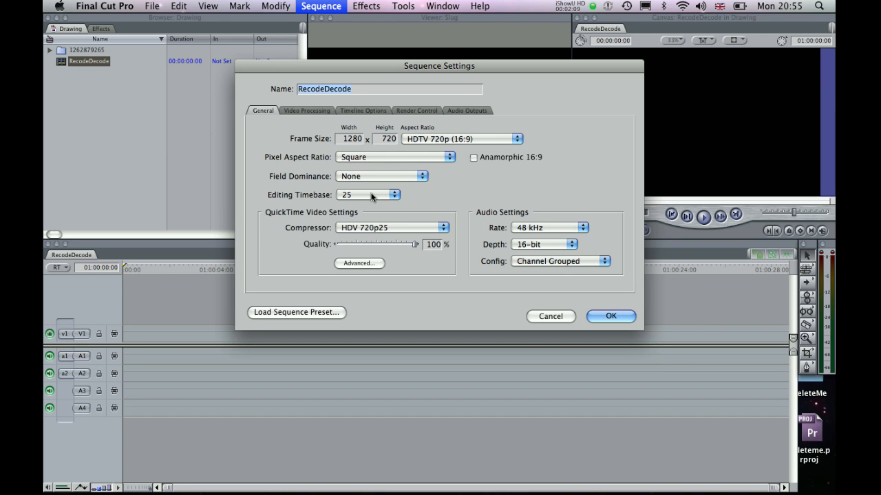
pyautogui.moveTo(412, 193)
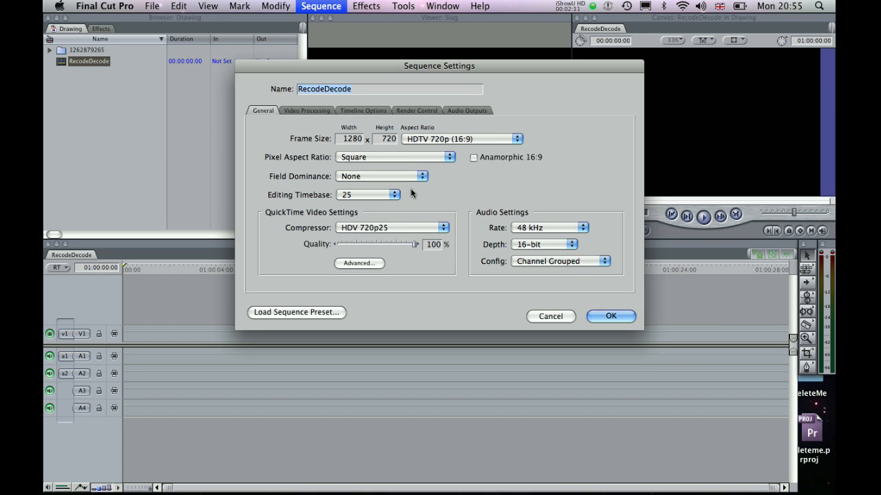
pyautogui.moveTo(416, 177)
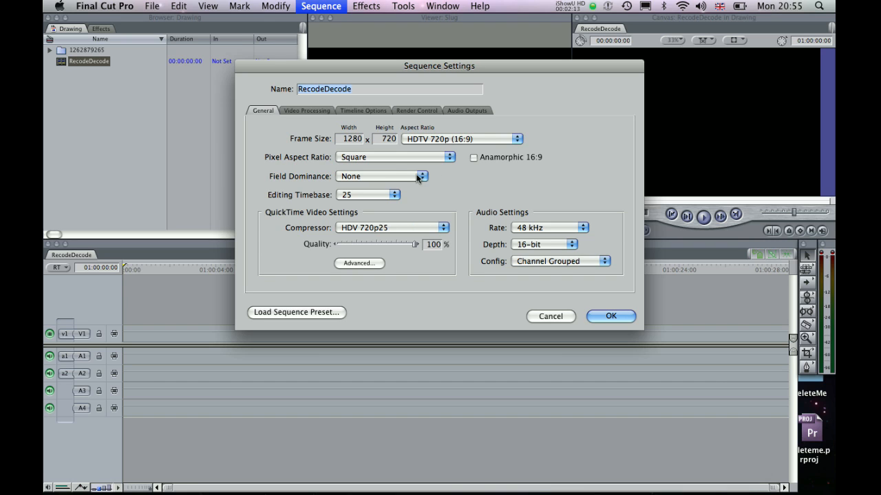
pyautogui.moveTo(384, 180)
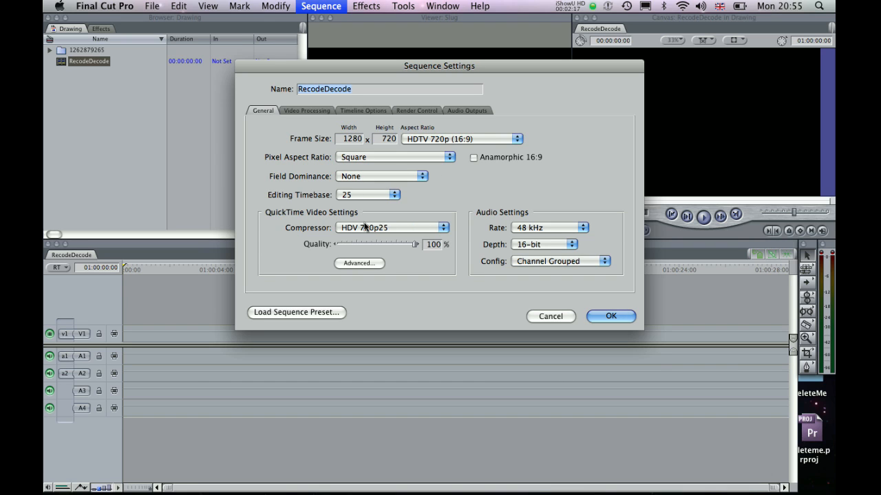
pyautogui.click(392, 227)
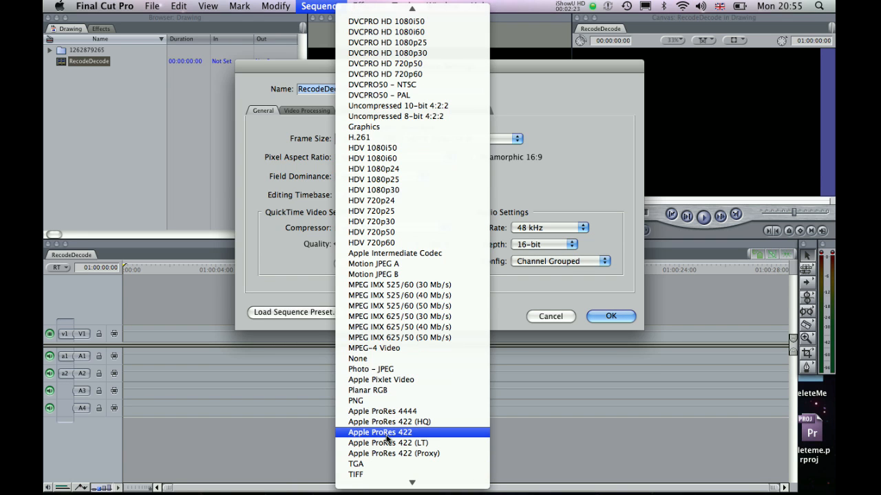
pyautogui.click(379, 432)
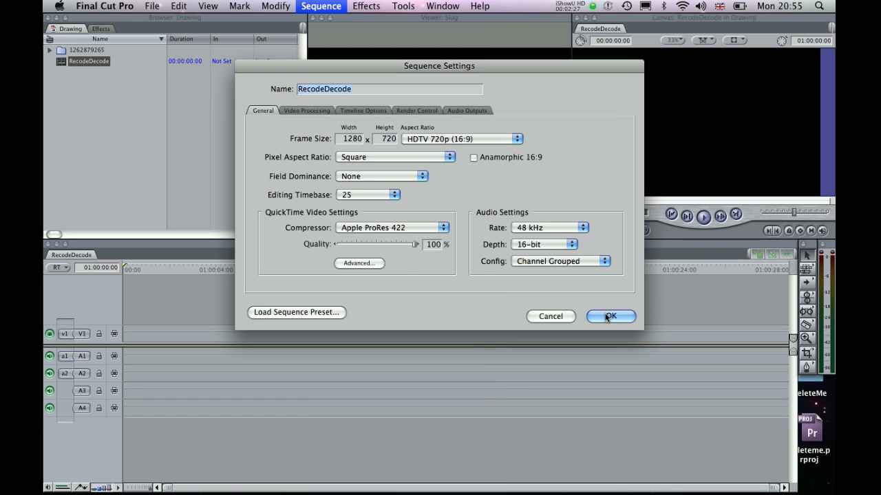
pyautogui.click(609, 317)
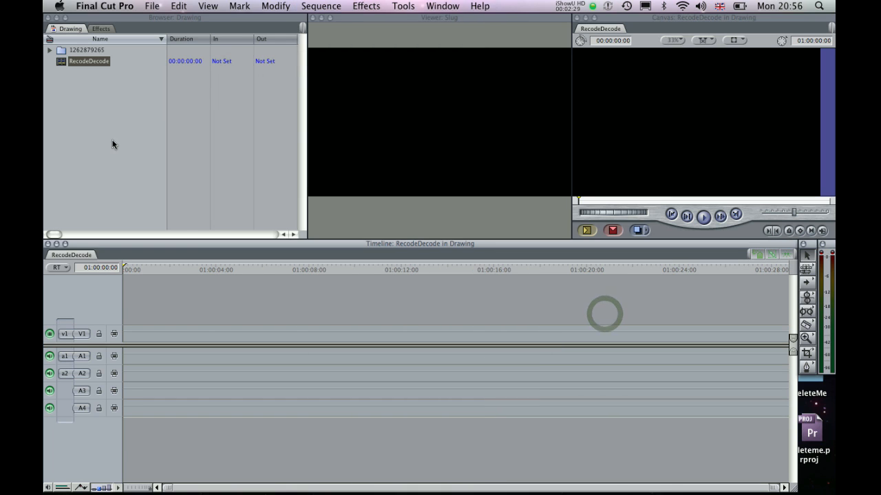
# Put the still-image sequence clip from the Browser on RecodeDecode's V1 track.
pyautogui.click(86, 50)
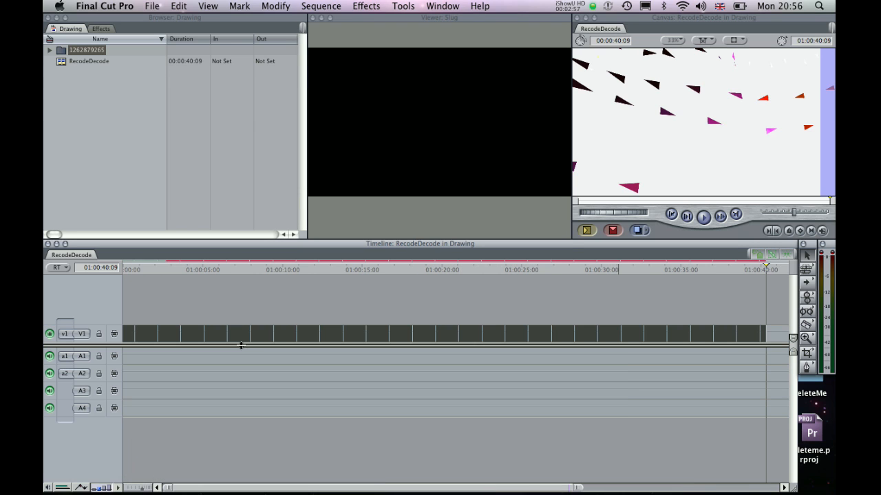
pyautogui.moveTo(770, 284)
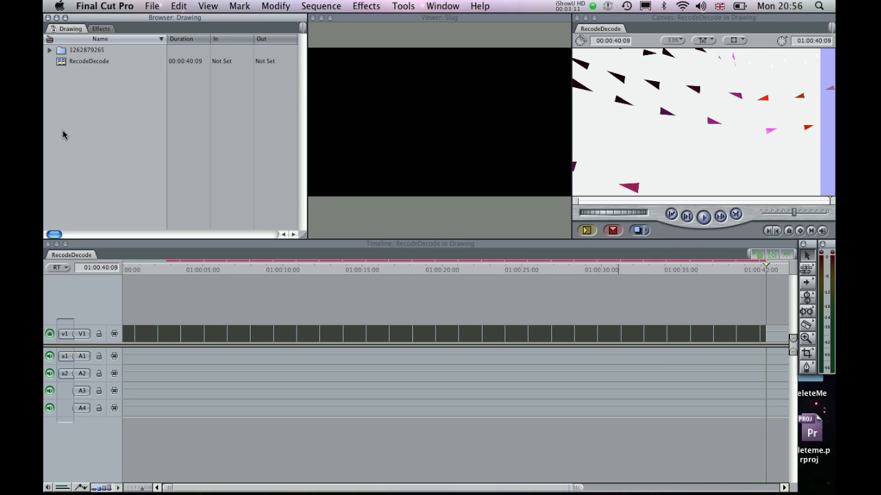
# Create a sequence named 'RecodeDecode Nest', open it, and select RecodeDecode for nesting.
pyautogui.click(152, 5)
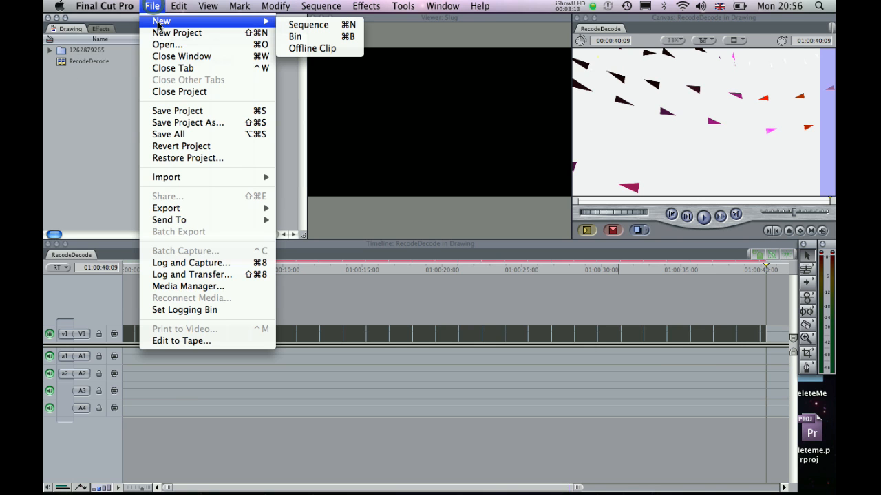
pyautogui.click(308, 24)
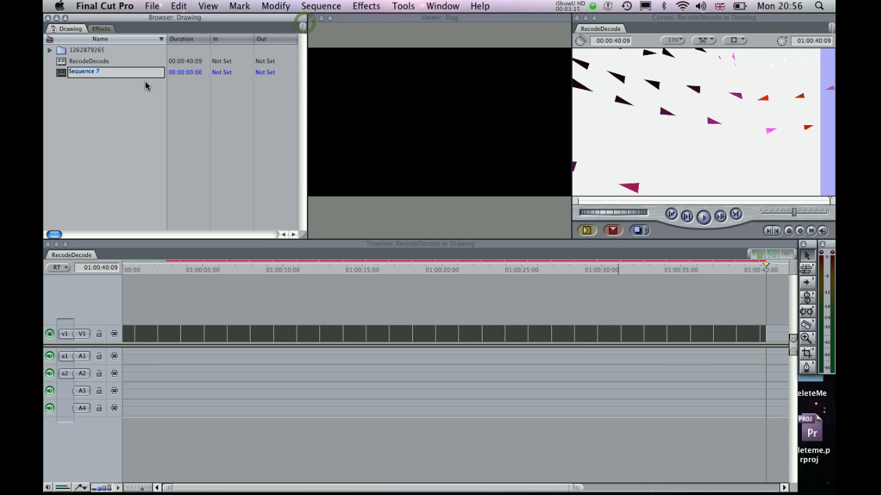
pyautogui.write('RecodeDeco')
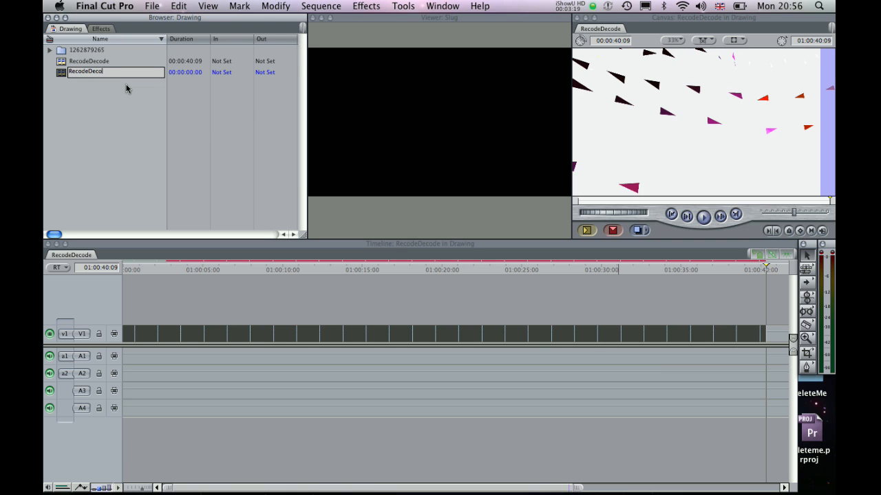
pyautogui.write('Nest')
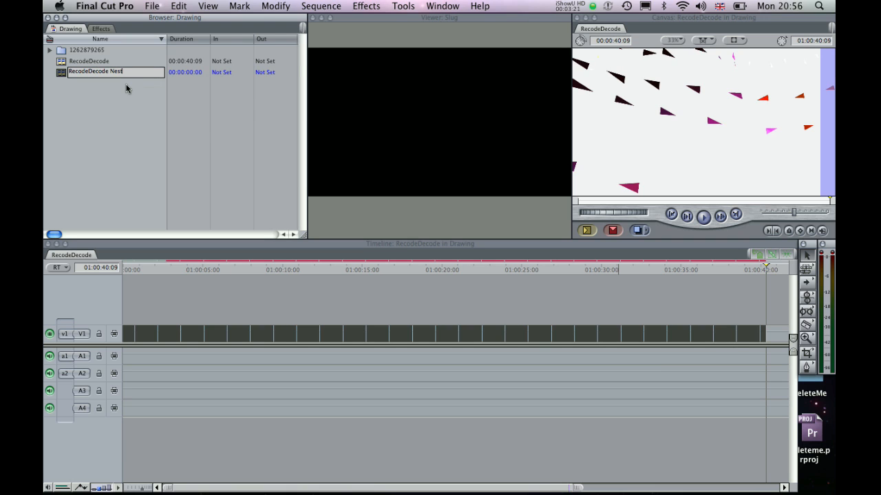
pyautogui.doubleClick(97, 72)
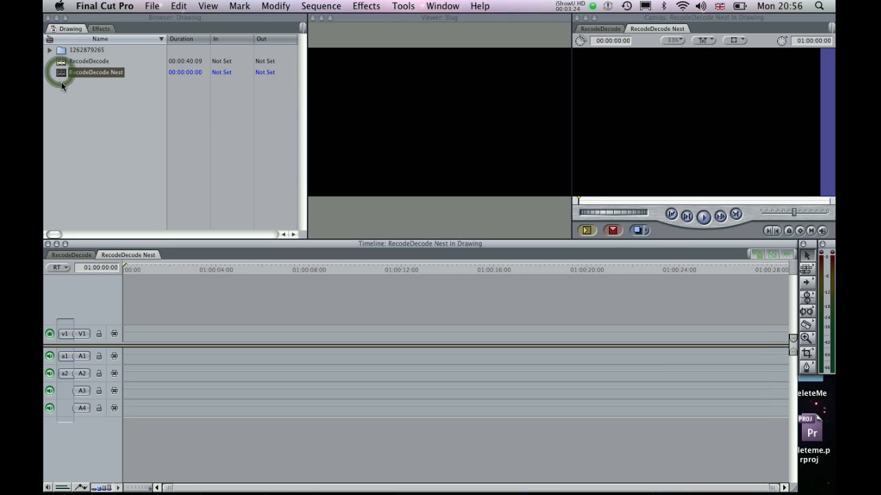
pyautogui.click(89, 61)
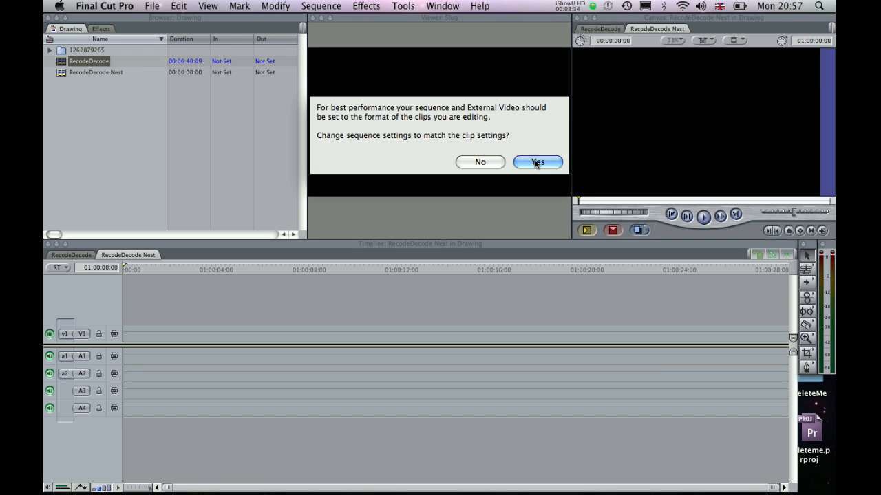
# Accept matching RecodeDecode Nest's settings to the nested RecodeDecode clip.
pyautogui.click(537, 162)
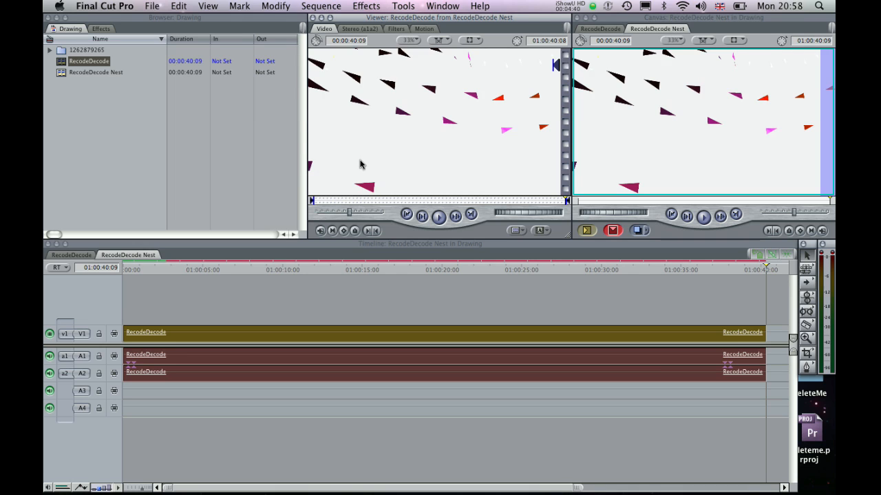
# Enter a 5:00 duration for the nested RecodeDecode clip.
pyautogui.click(347, 41)
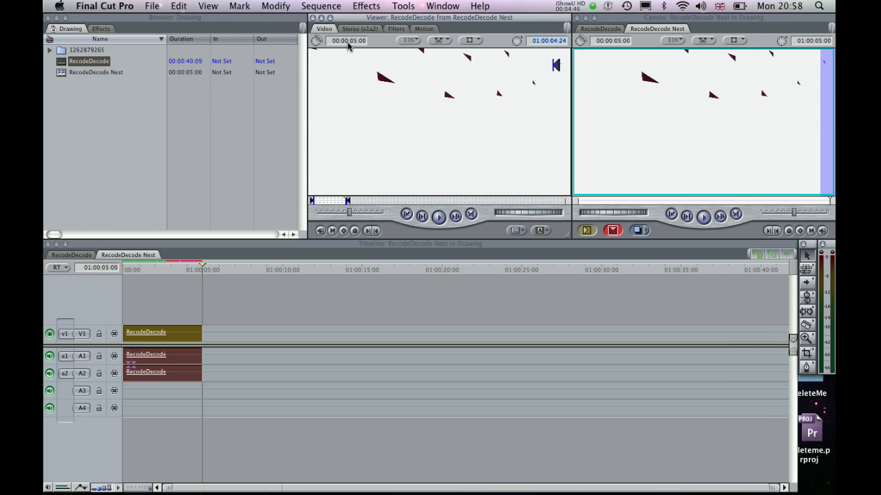
pyautogui.moveTo(315, 191)
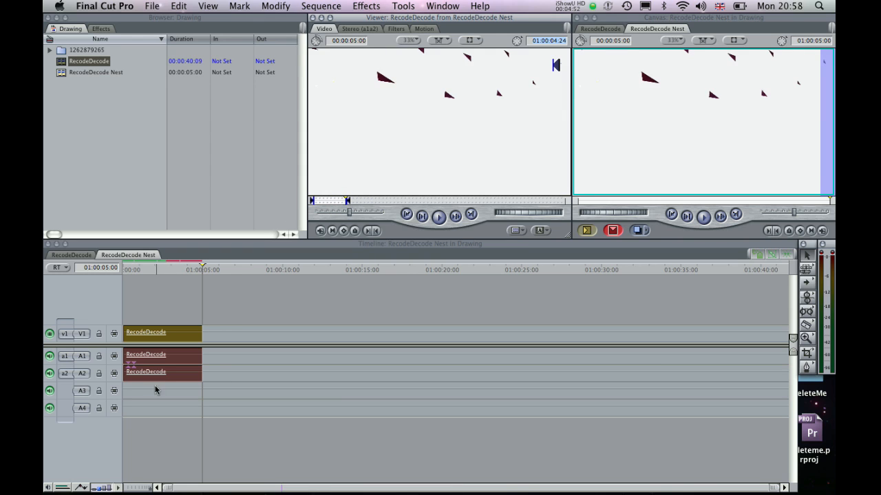
pyautogui.moveTo(171, 328)
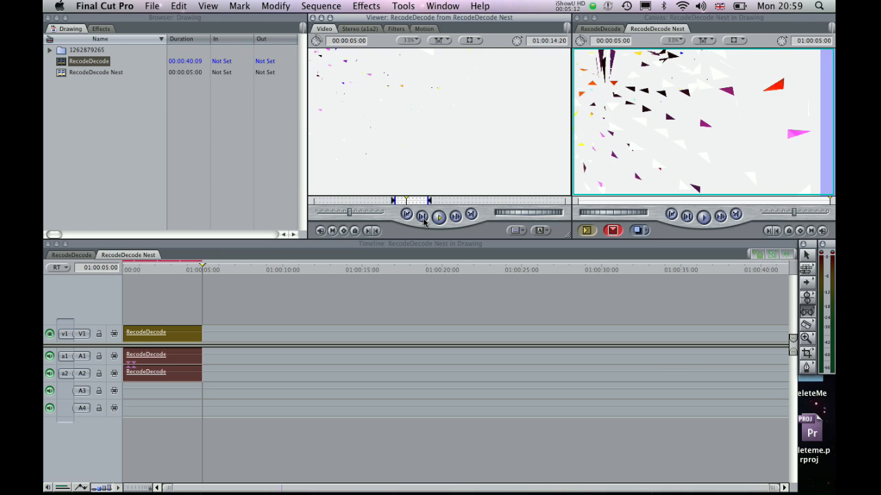
# Play back the slipped clip, now using roughly 13–18 seconds of the source.
pyautogui.click(438, 215)
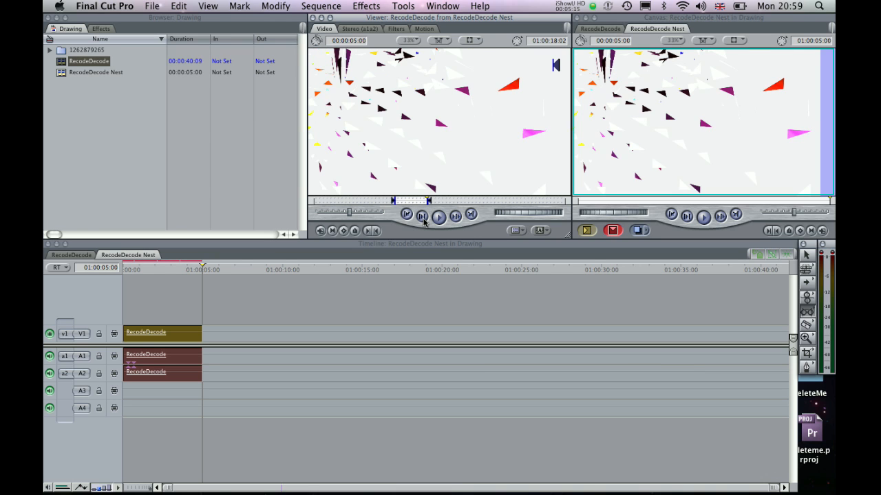